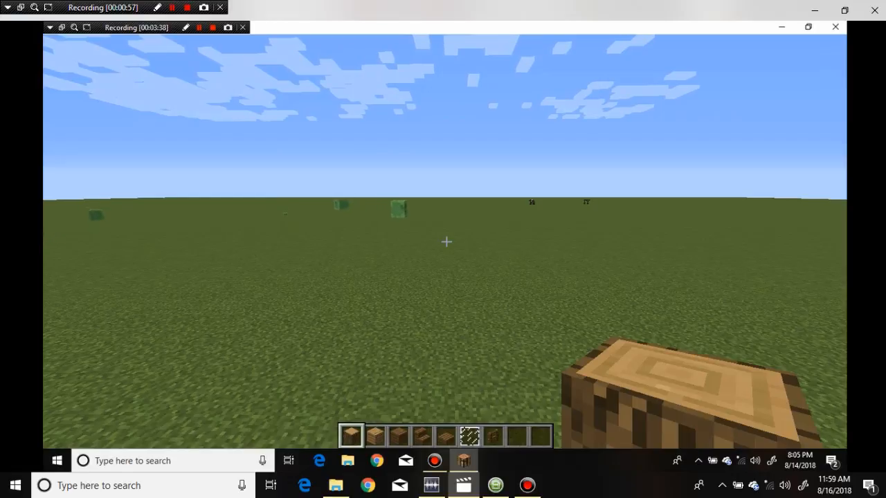
mouse_move(446, 242)
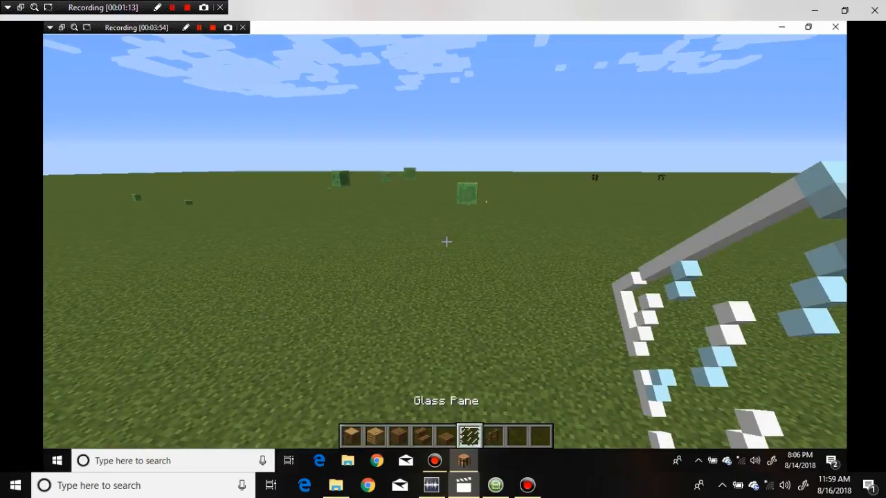
- Stack oak plank blocks along the outline beside the log pillars to build the walls
click(375, 436)
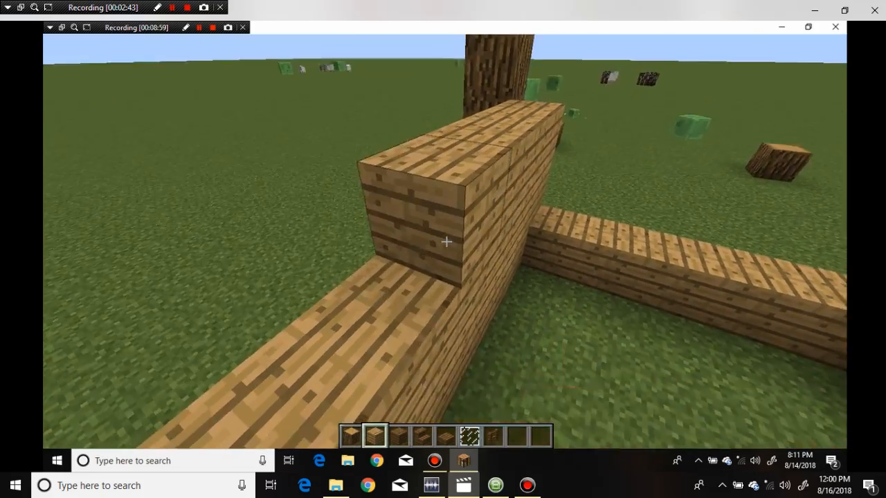
mouse_move(443, 243)
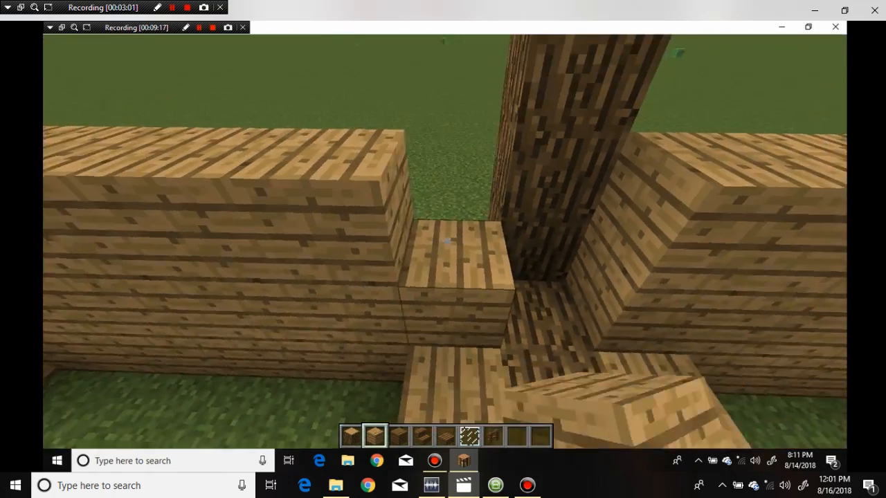
mouse_move(443, 242)
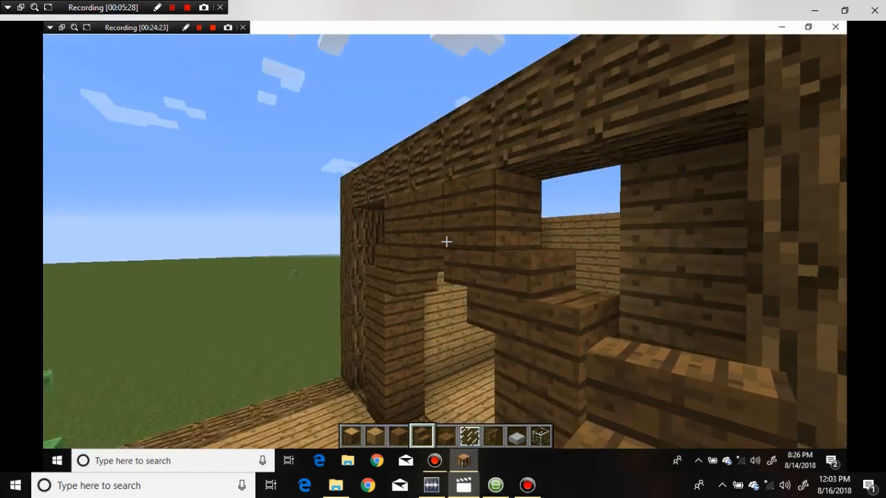
mouse_move(446, 242)
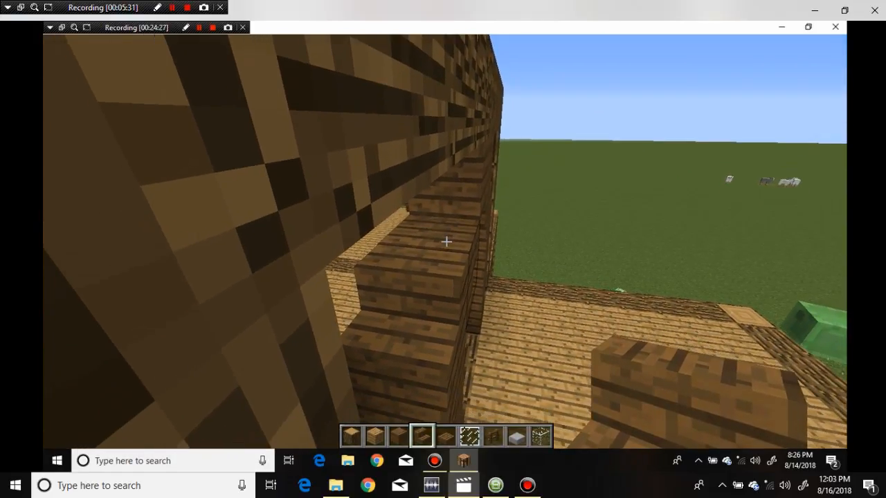
mouse_move(443, 242)
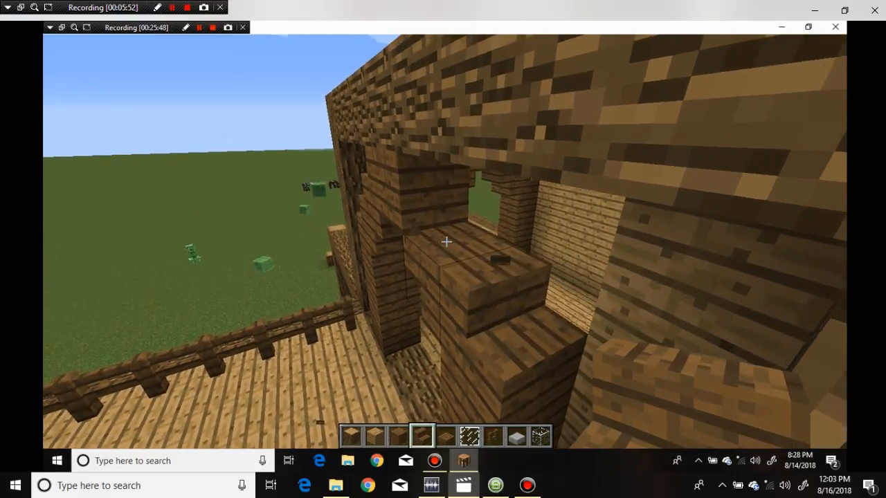
mouse_move(446, 242)
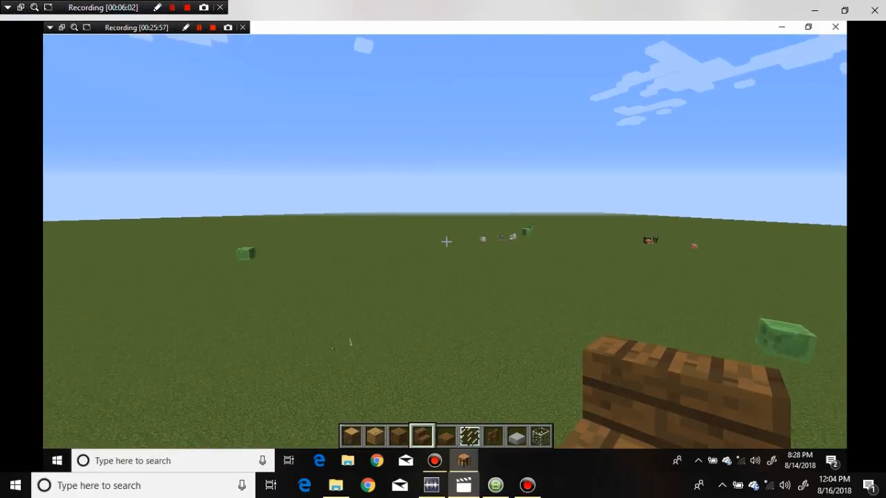
mouse_move(447, 241)
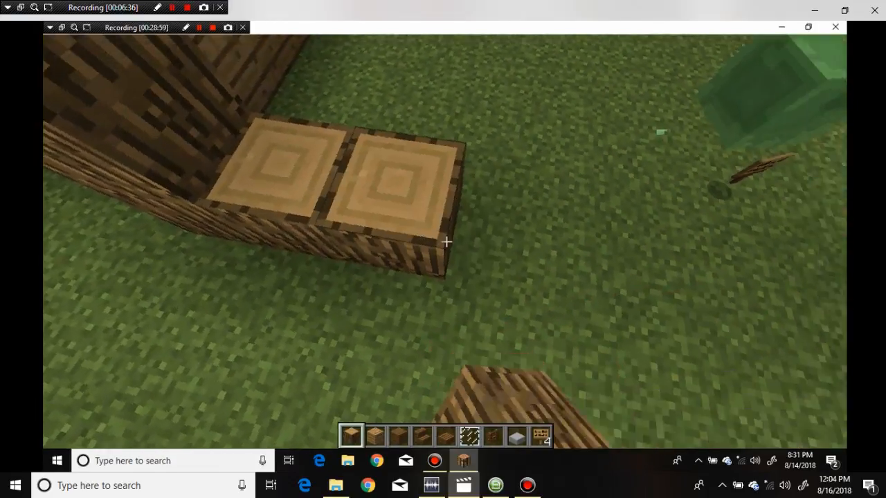
mouse_move(444, 243)
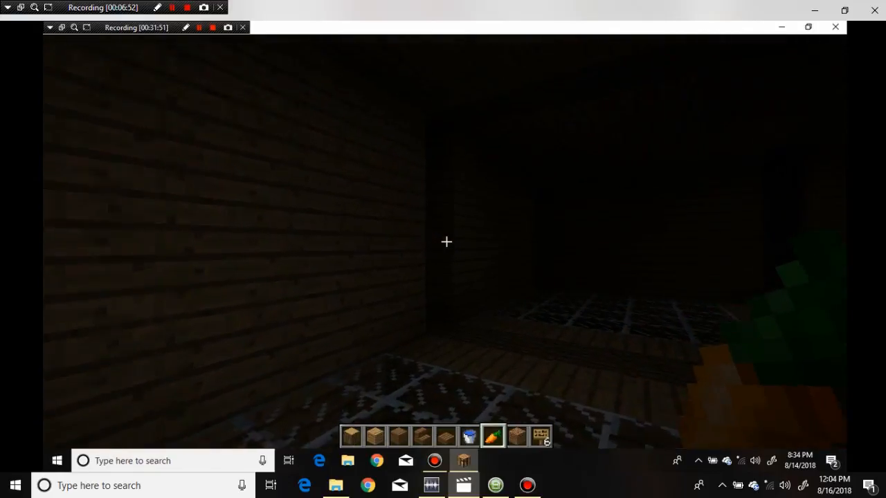
- Open the creative inventory and browse from Foodstuffs to the Redstone tab
key(e)
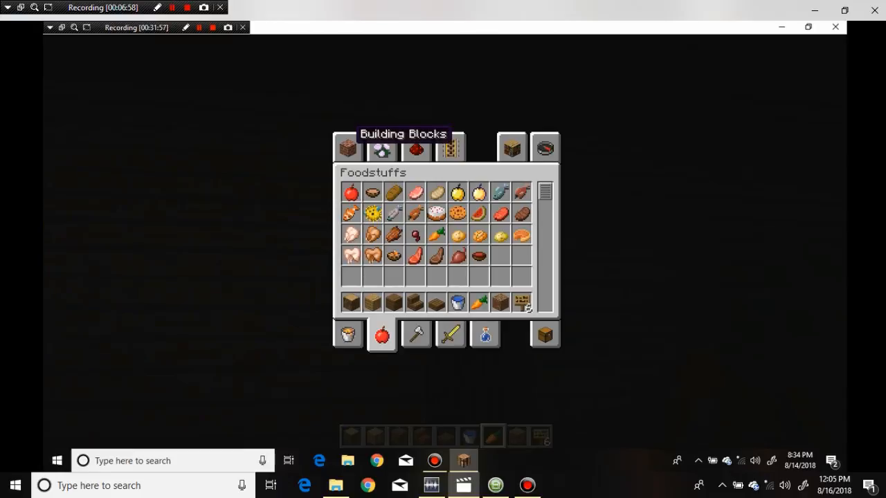
mouse_move(437, 255)
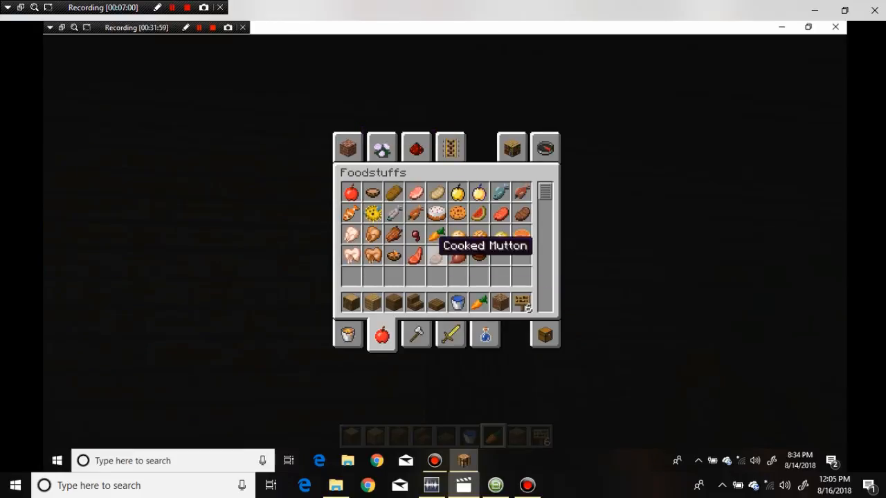
click(415, 147)
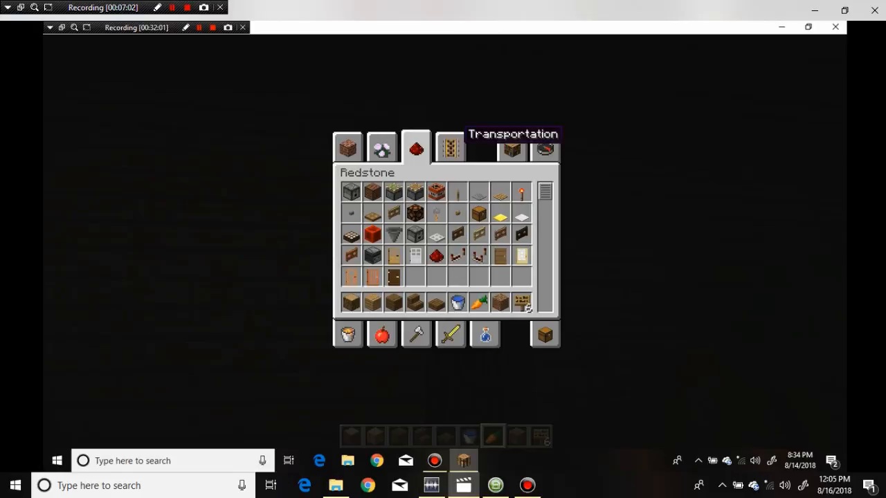
click(382, 148)
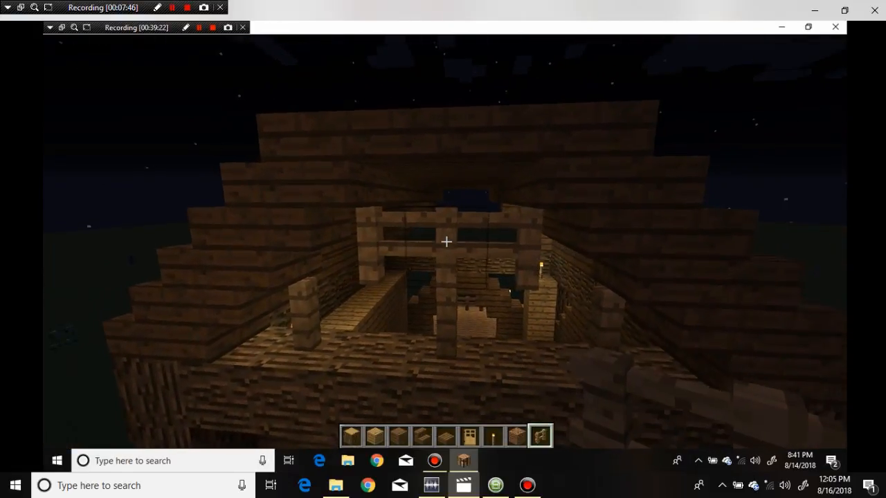
mouse_move(446, 243)
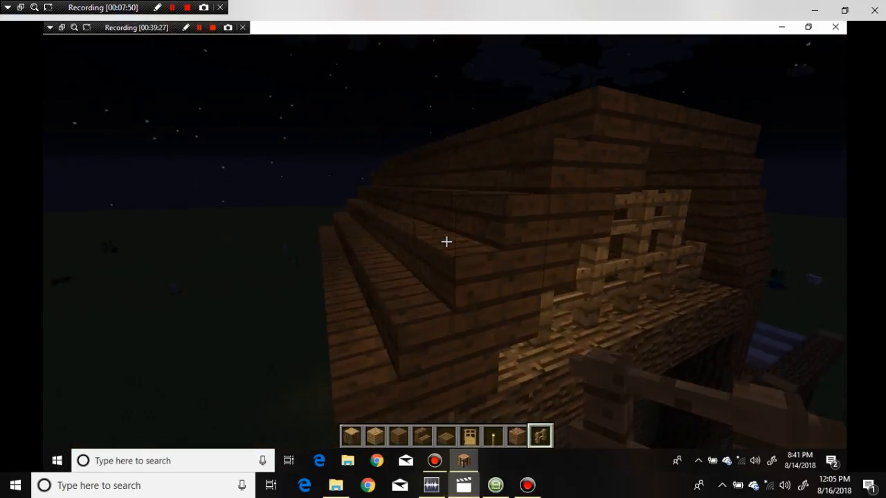
mouse_move(446, 242)
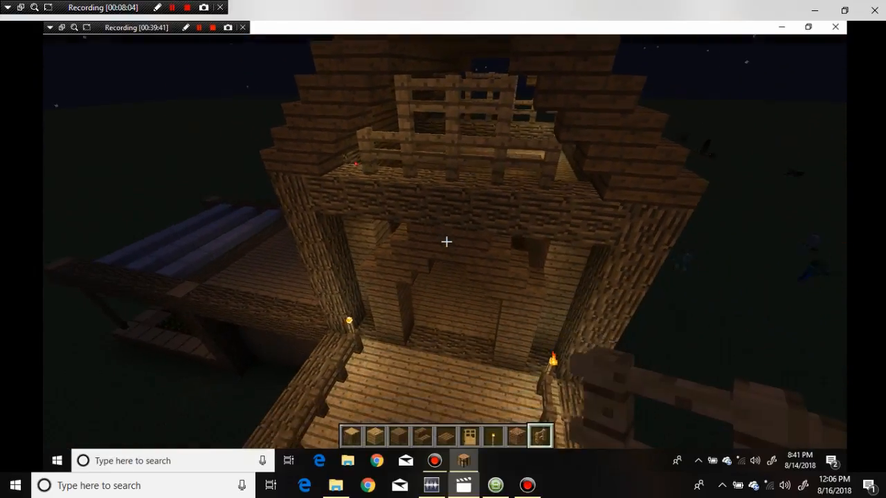
mouse_move(446, 243)
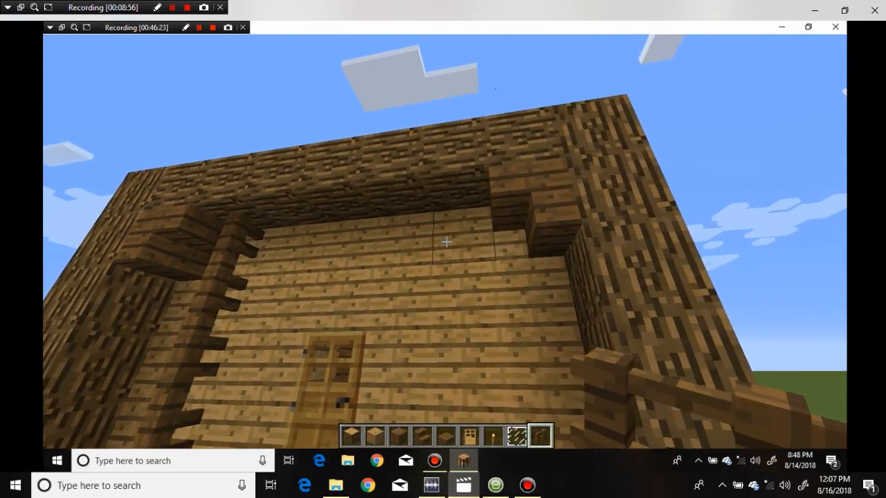
mouse_move(443, 242)
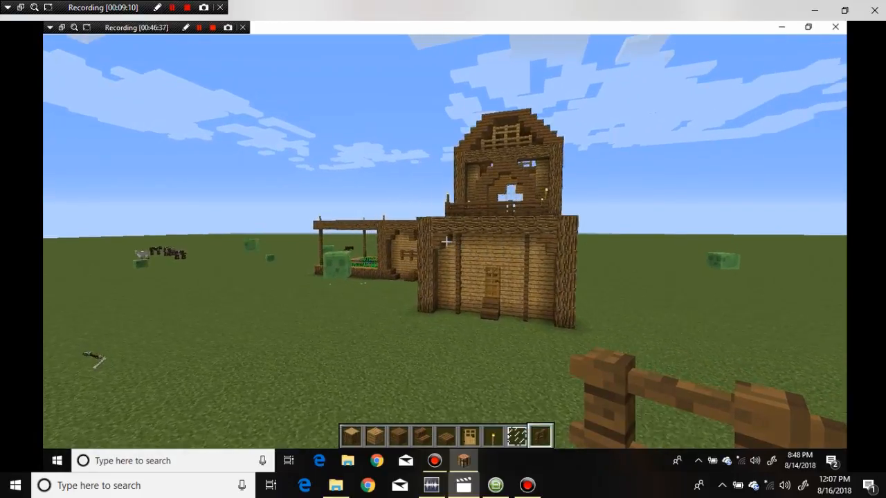
mouse_move(443, 243)
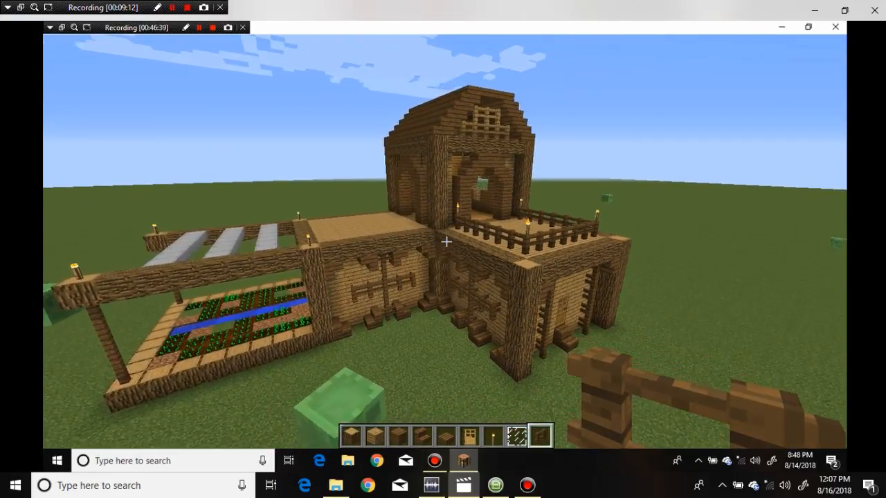